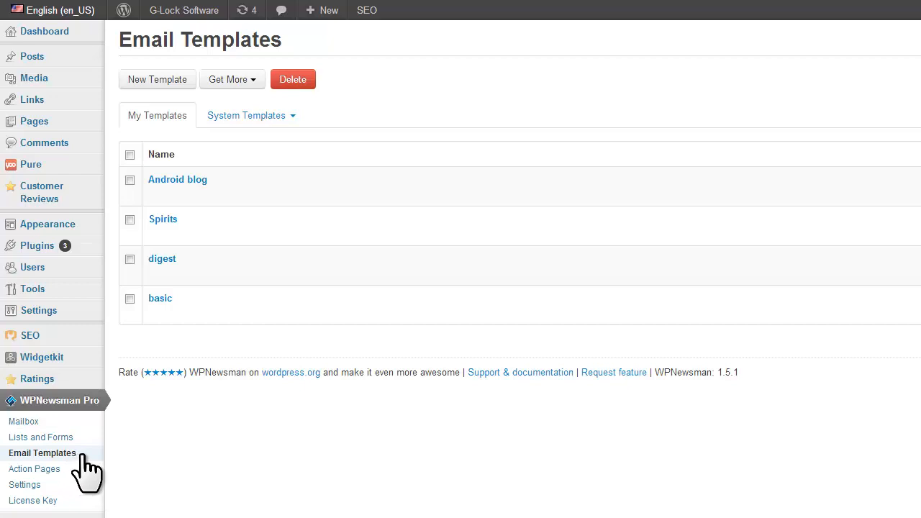
pyautogui.moveTo(113, 466)
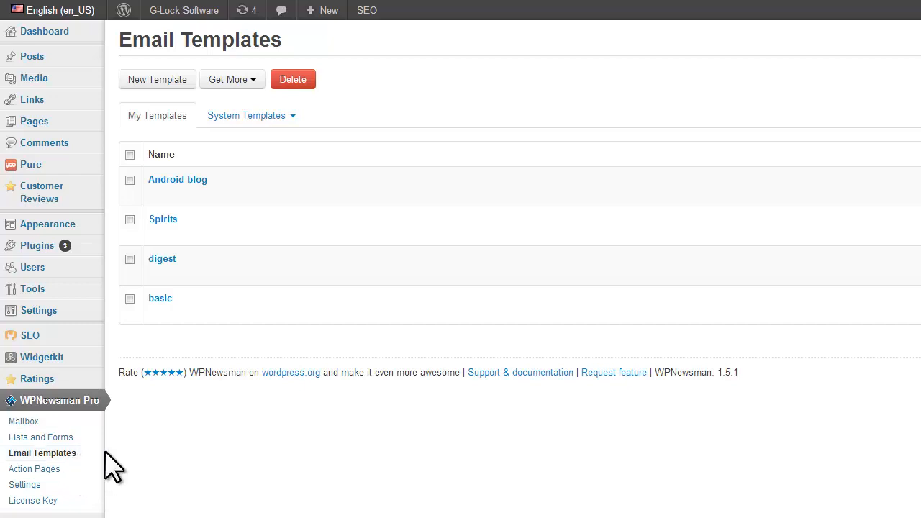
# Download the free As Well template from the Hot Email Templates gallery into My Templates.
pyautogui.click(229, 79)
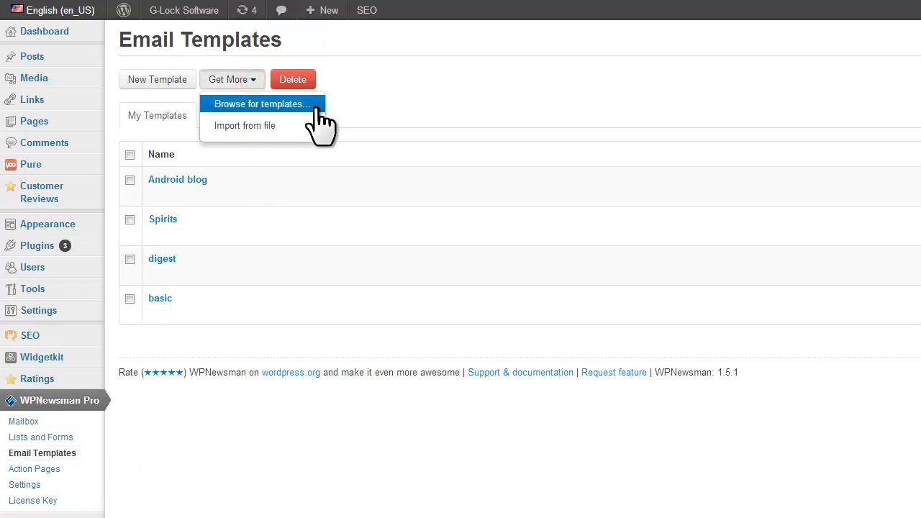
pyautogui.click(259, 104)
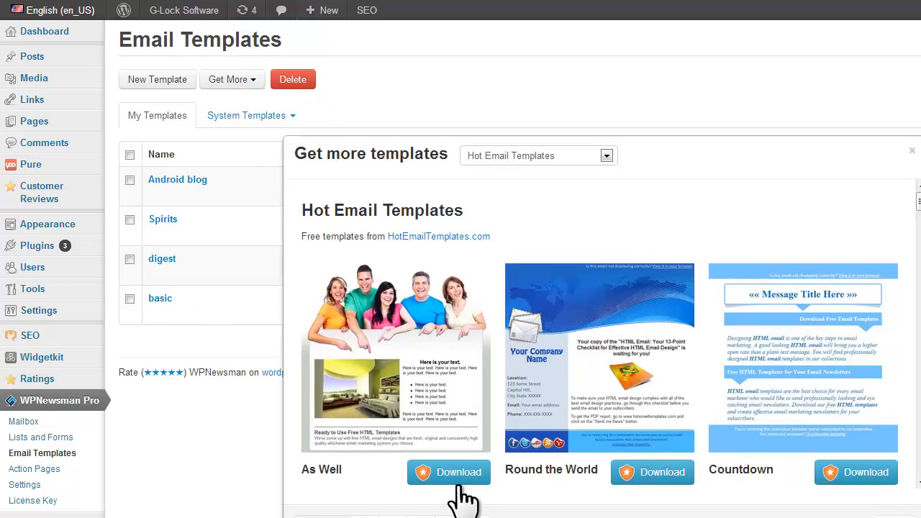
pyautogui.click(448, 472)
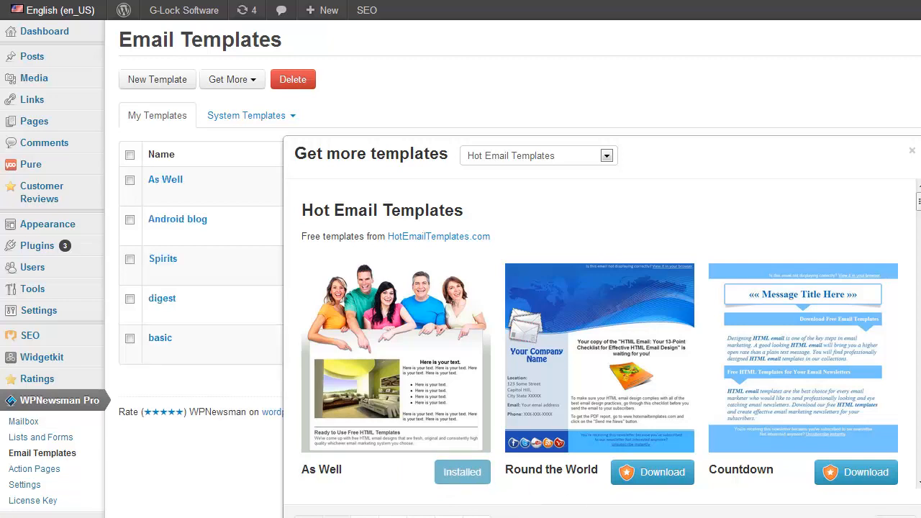
pyautogui.click(912, 151)
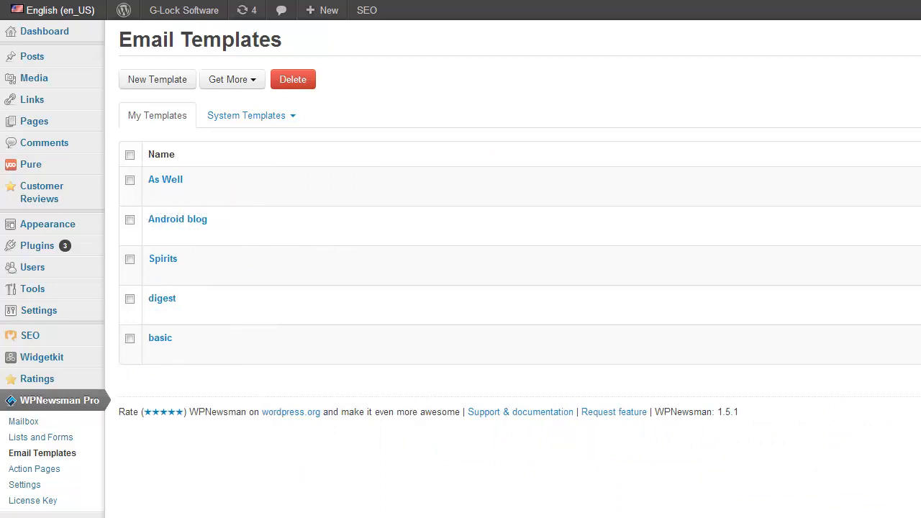
# From the Mailbox, compose a new email based on the As Well template.
pyautogui.click(23, 420)
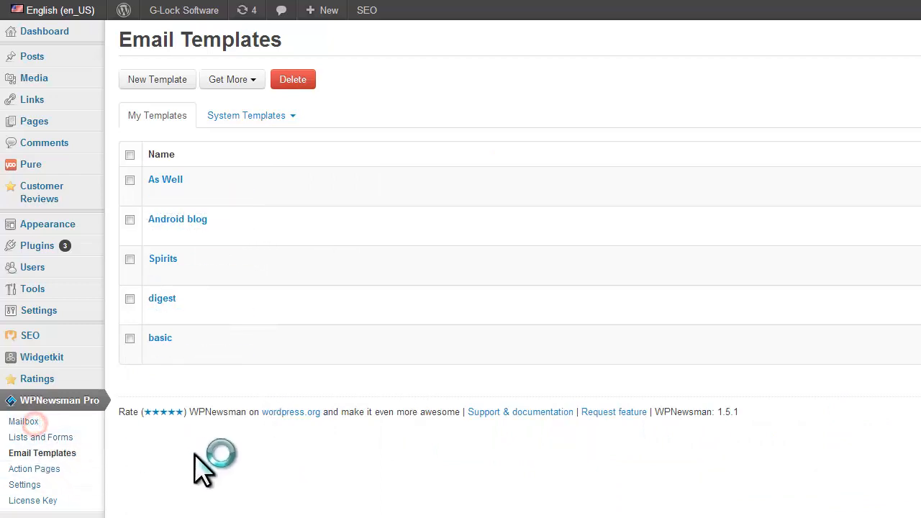
pyautogui.click(23, 420)
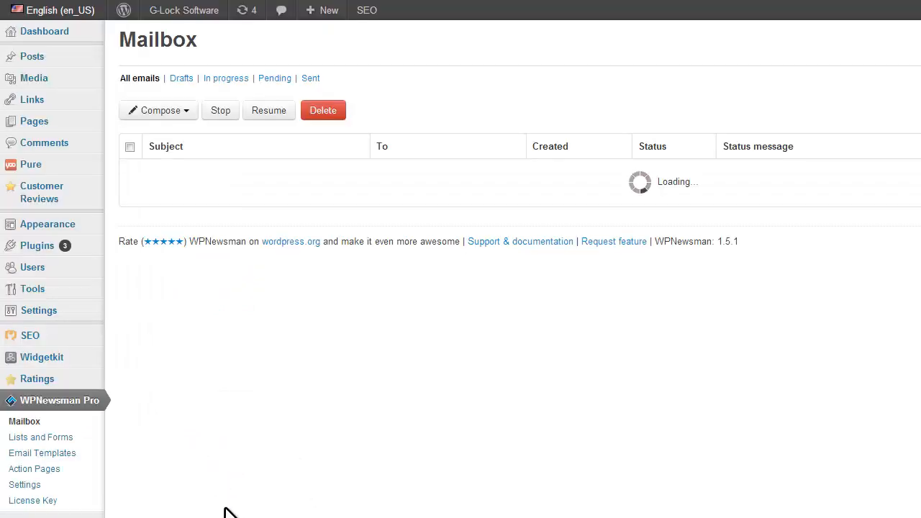
pyautogui.click(186, 109)
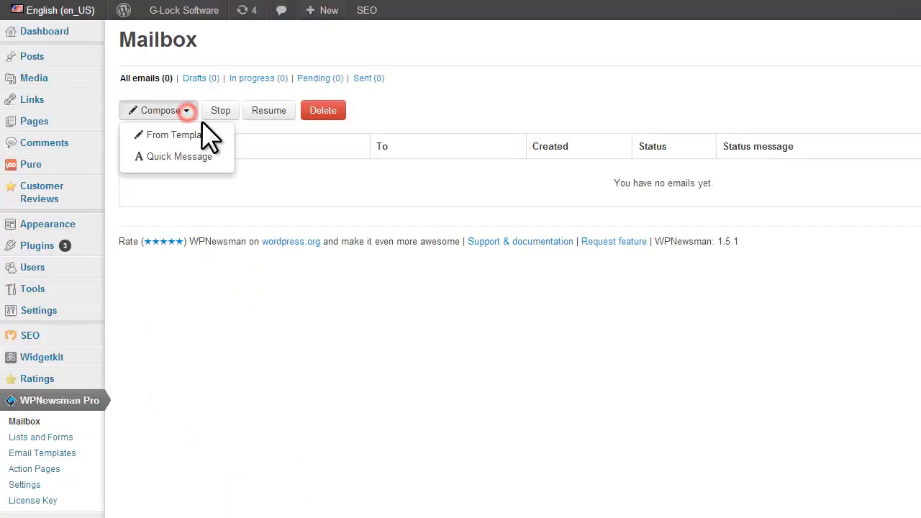
pyautogui.click(171, 135)
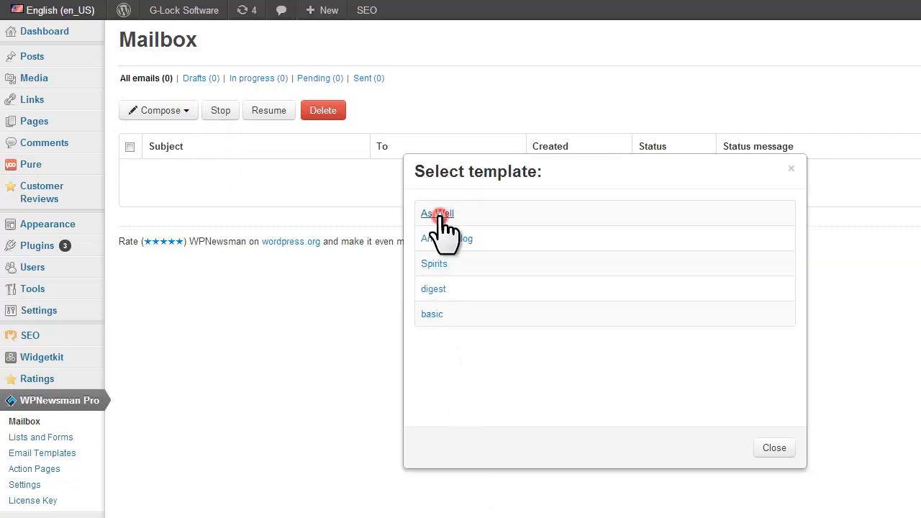
pyautogui.click(437, 212)
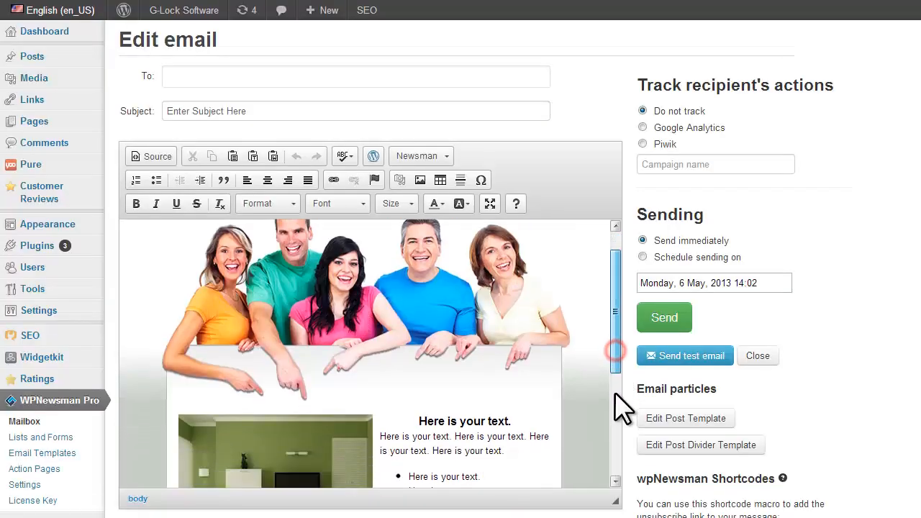
# Make the footer's 'Unsubscribe instantly' text the Newsman Unsubscribe shortcode link.
pyautogui.scroll(-3)
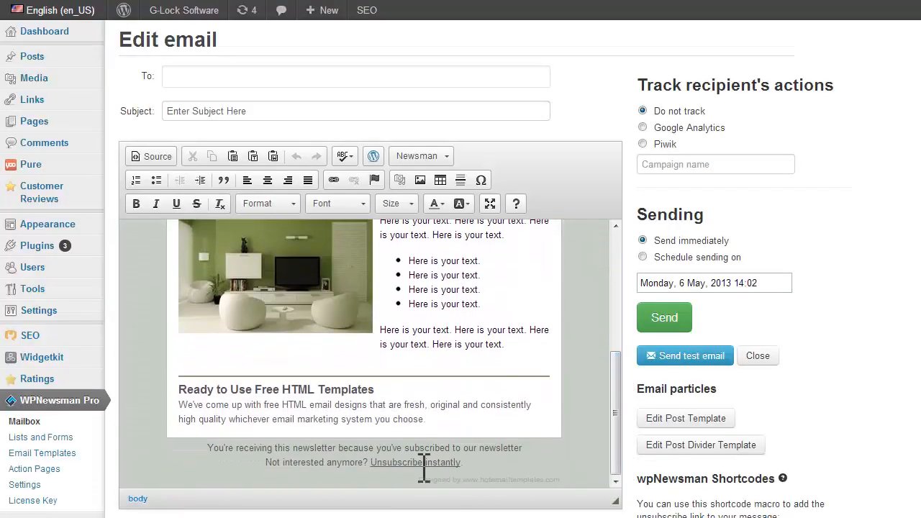
pyautogui.doubleClick(414, 461)
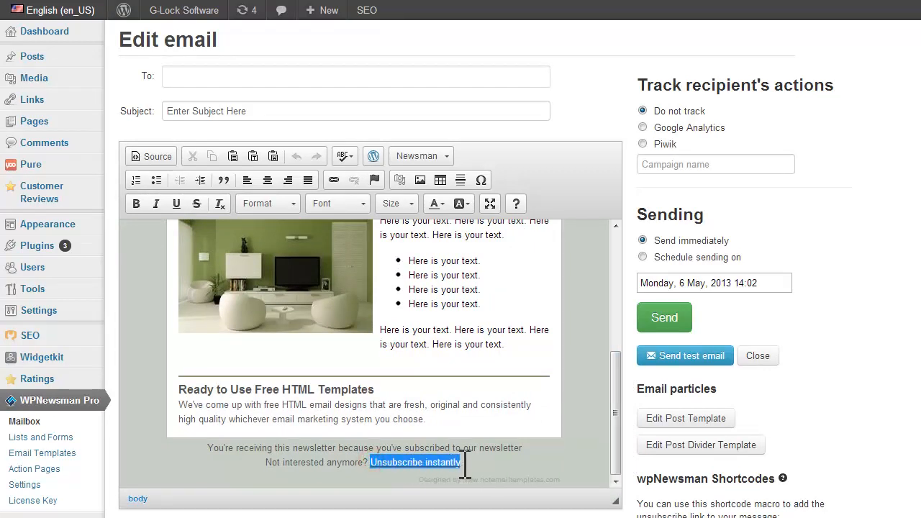
pyautogui.click(420, 155)
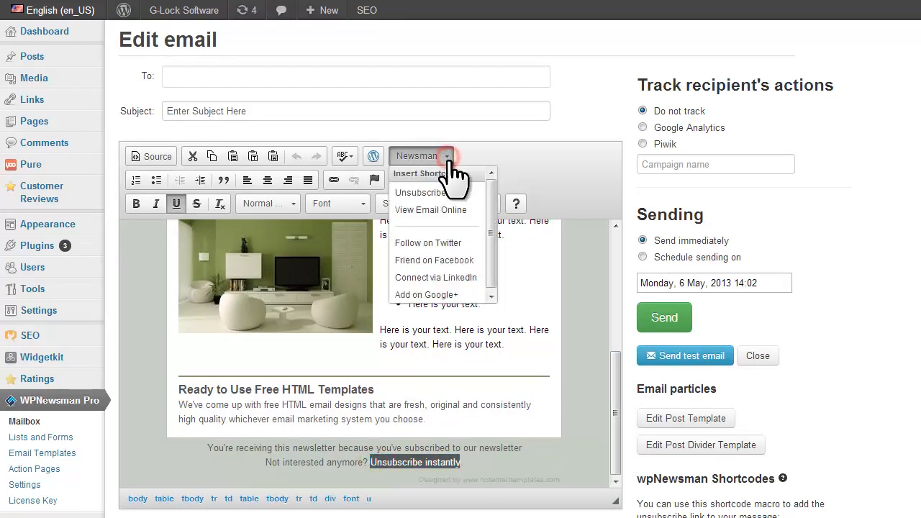
pyautogui.click(420, 156)
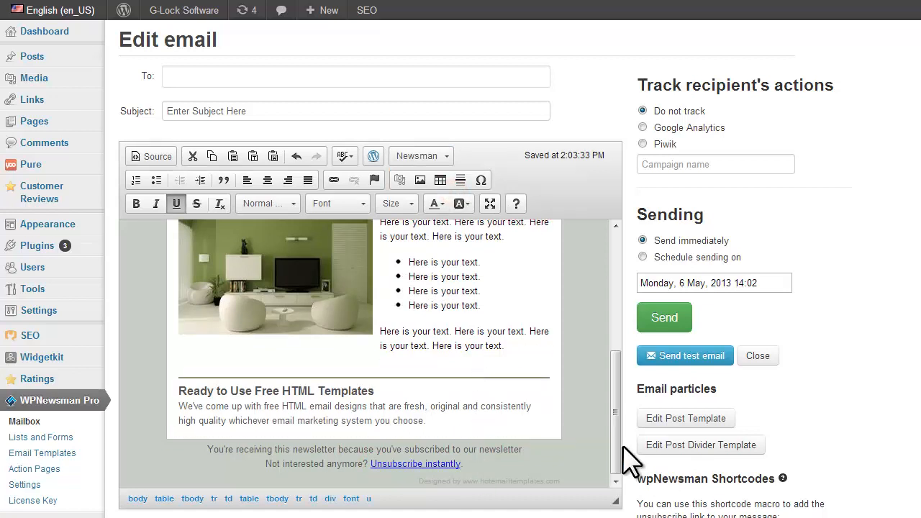
# Make the top 'View it in your browser' text the View Email Online shortcode link.
pyautogui.scroll(3)
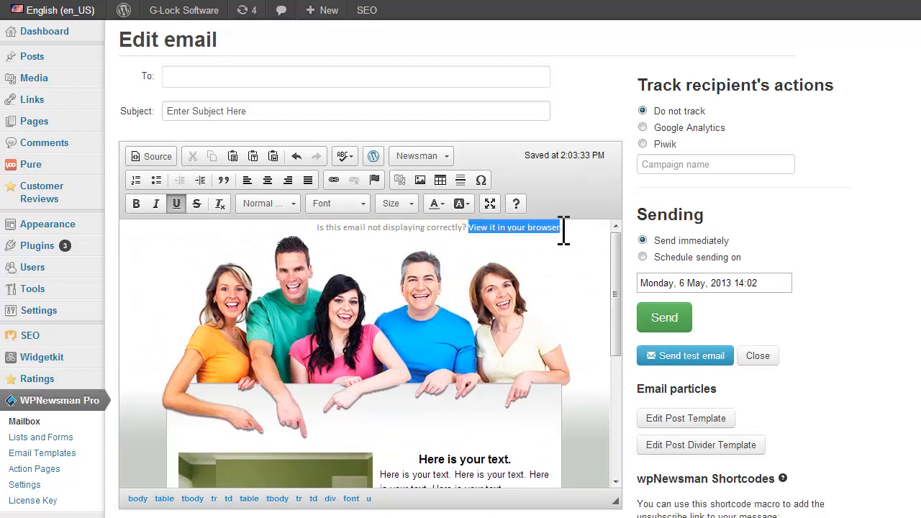
pyautogui.click(420, 155)
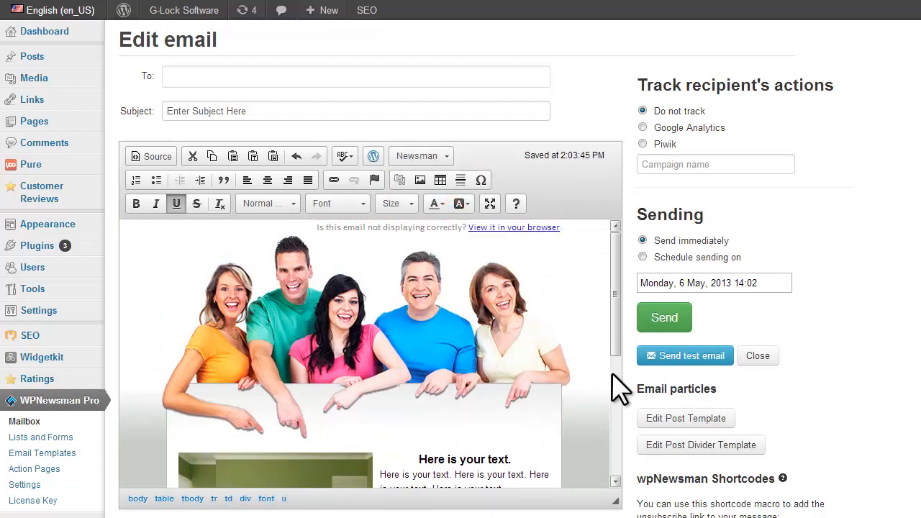
pyautogui.scroll(-3)
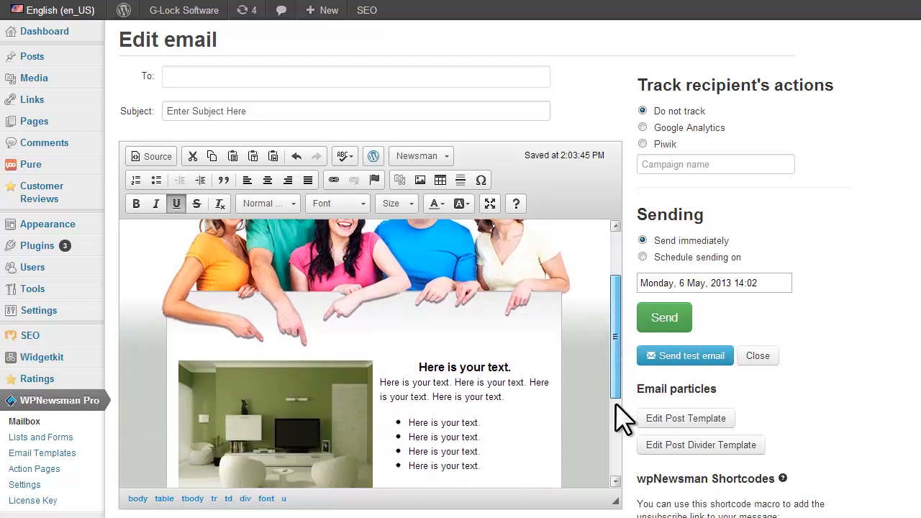
pyautogui.scroll(-3)
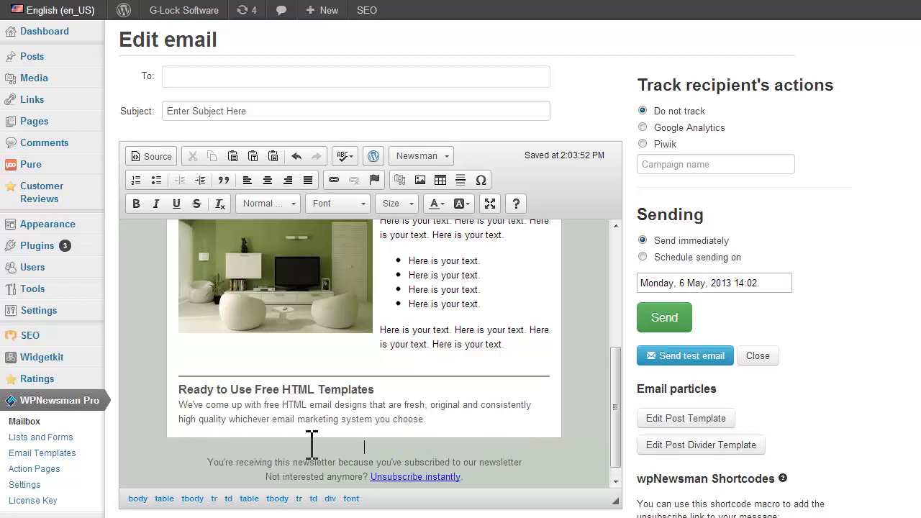
# Insert Follow on Twitter and Friend on Facebook shortcode links above the footer.
pyautogui.click(446, 156)
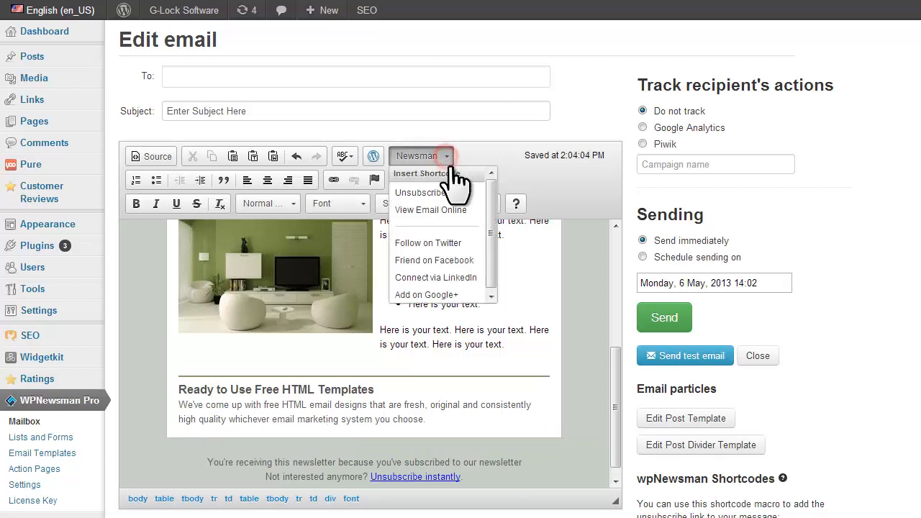
pyautogui.click(429, 242)
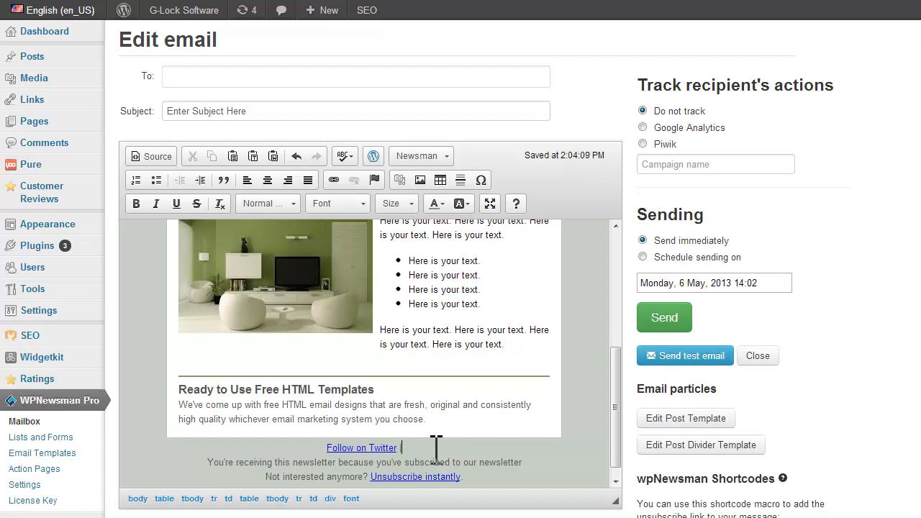
pyautogui.click(420, 156)
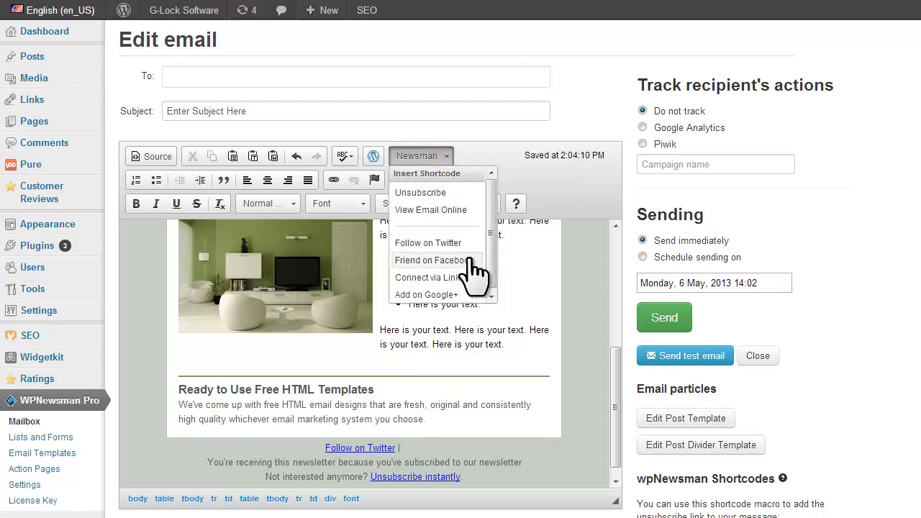
pyautogui.click(432, 260)
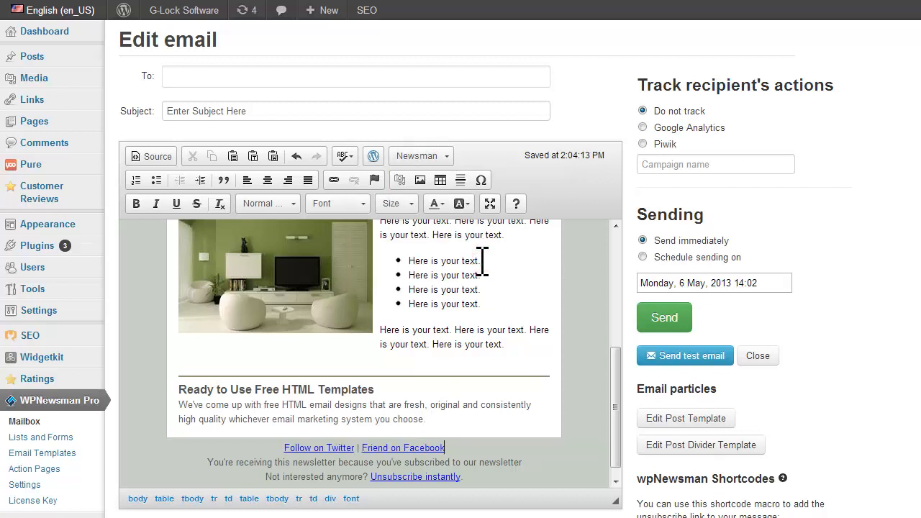
pyautogui.scroll(3)
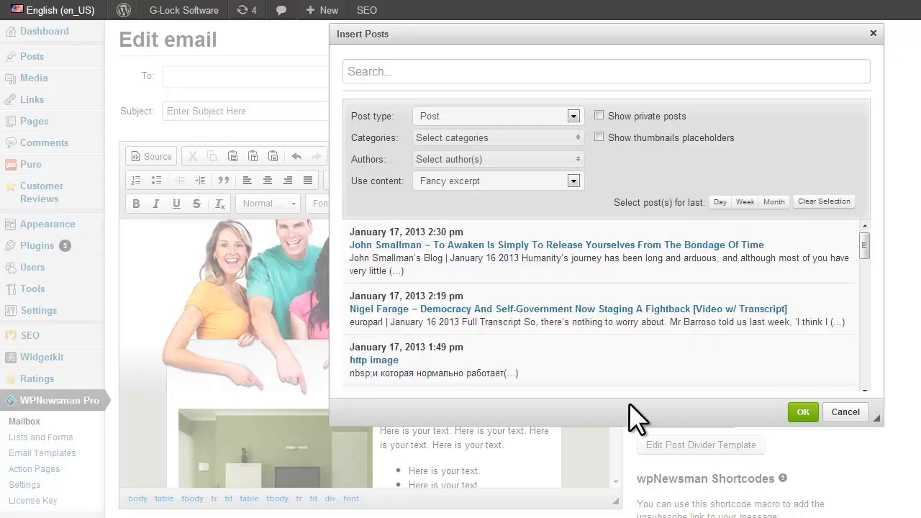
# Insert excerpts of the Bounced Email Handling and Spam Trap Email Addresses posts, then focus the To field.
pyautogui.scroll(-3)
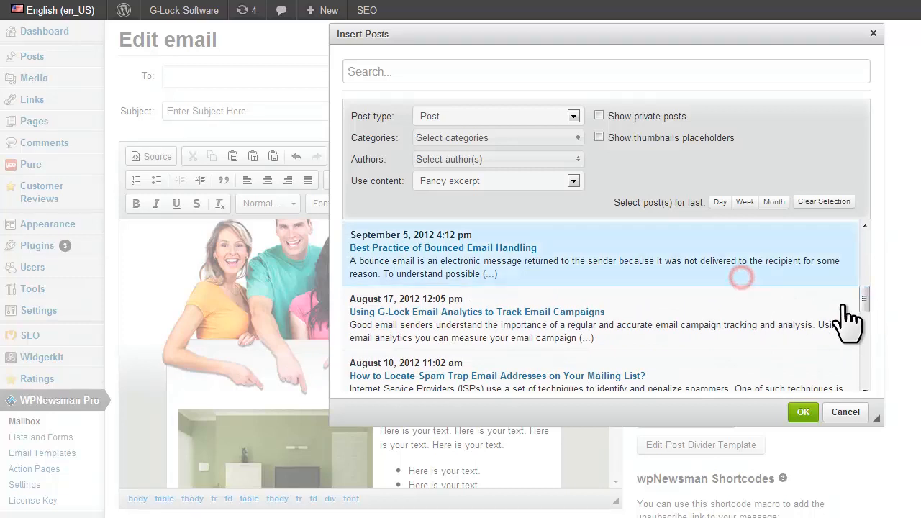
pyautogui.scroll(-3)
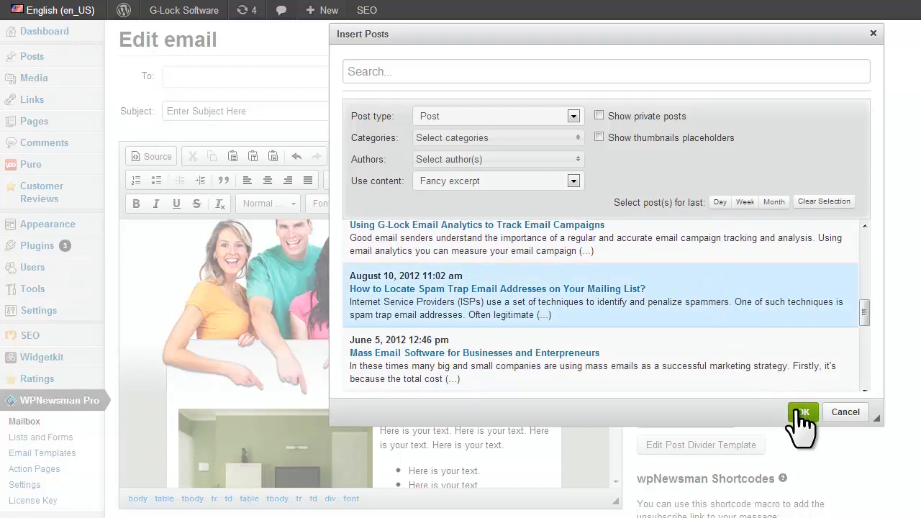
pyautogui.click(800, 412)
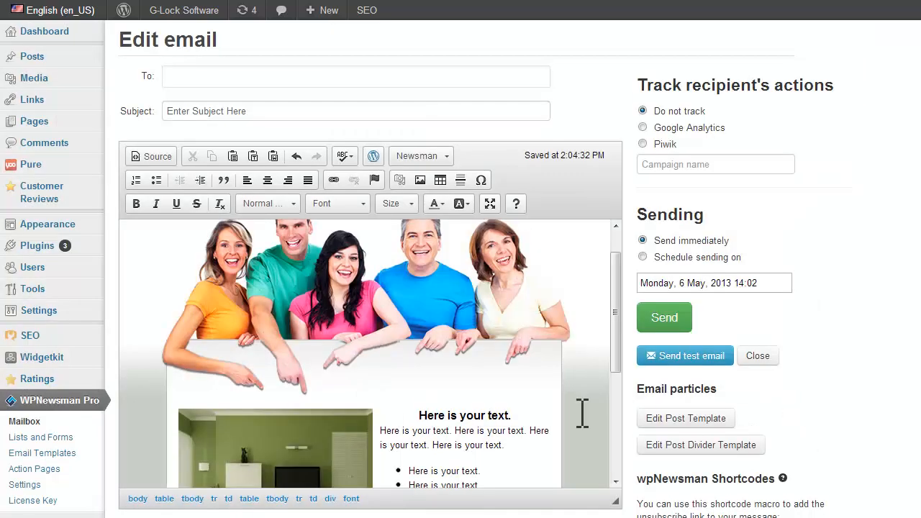
pyautogui.scroll(-3)
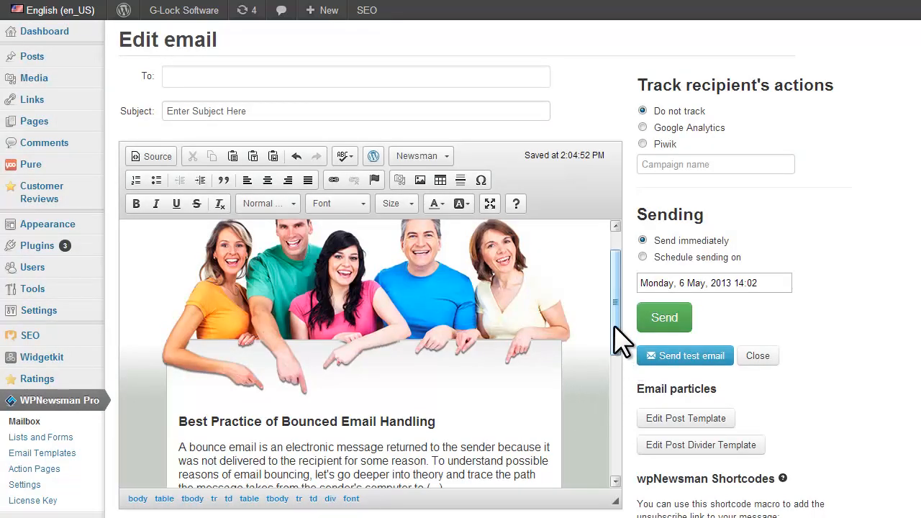
pyautogui.scroll(-3)
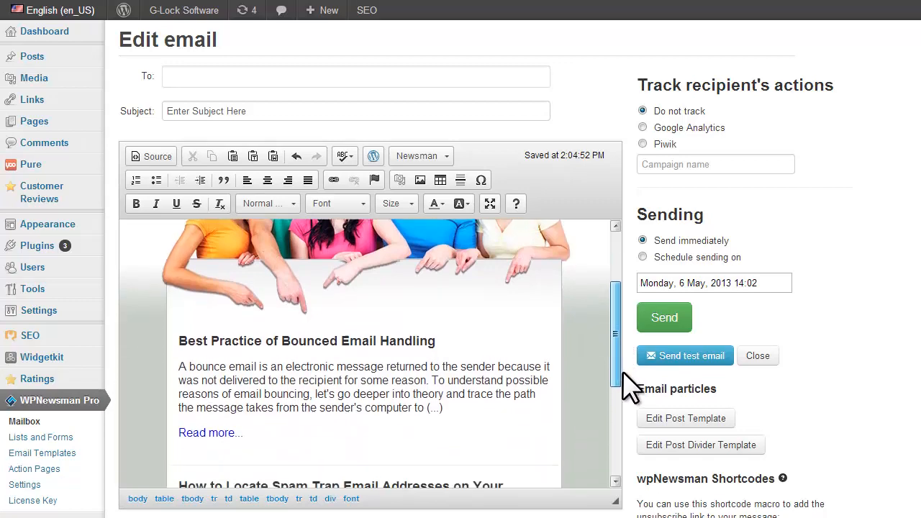
pyautogui.scroll(-3)
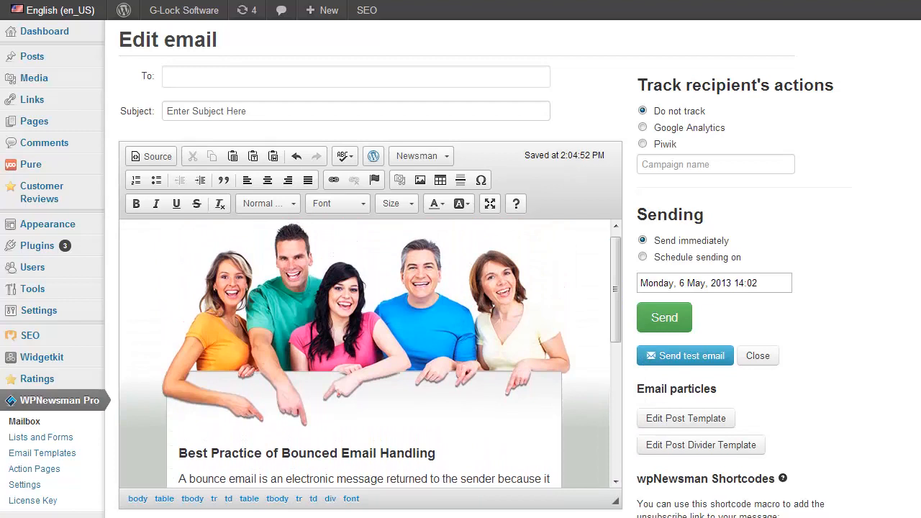
pyautogui.click(356, 76)
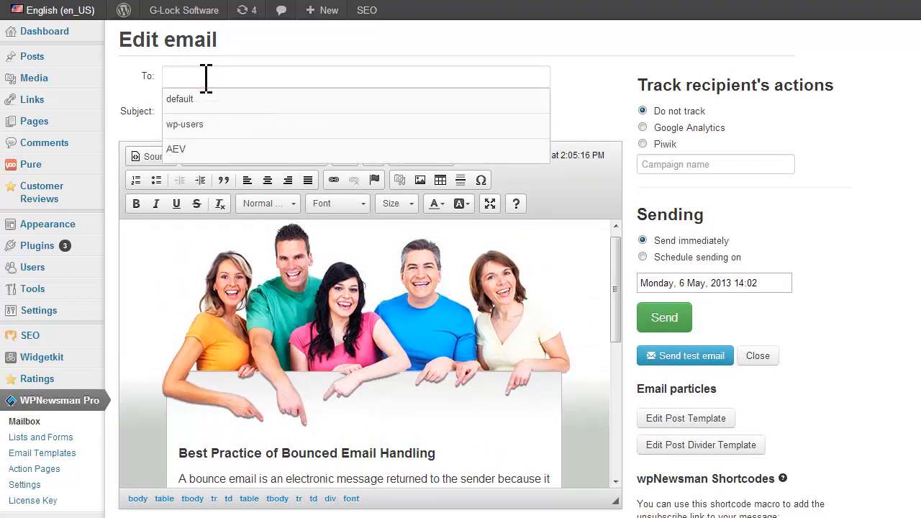